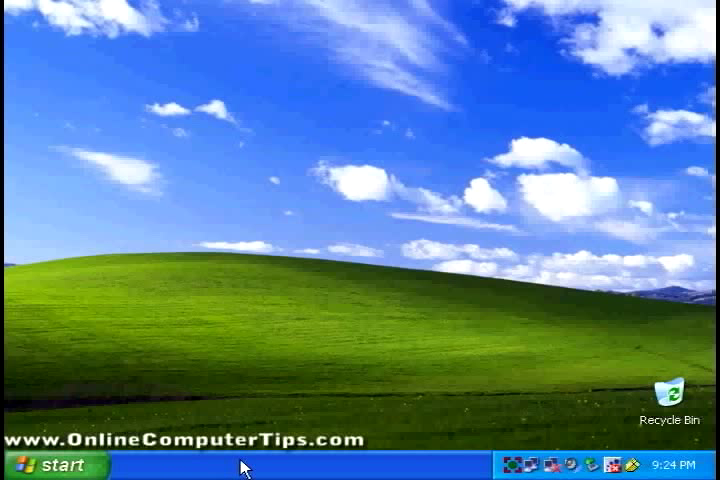
Open and close the Start menu, then open Taskbar and Start Menu Properties from the taskbar.
click(45, 465)
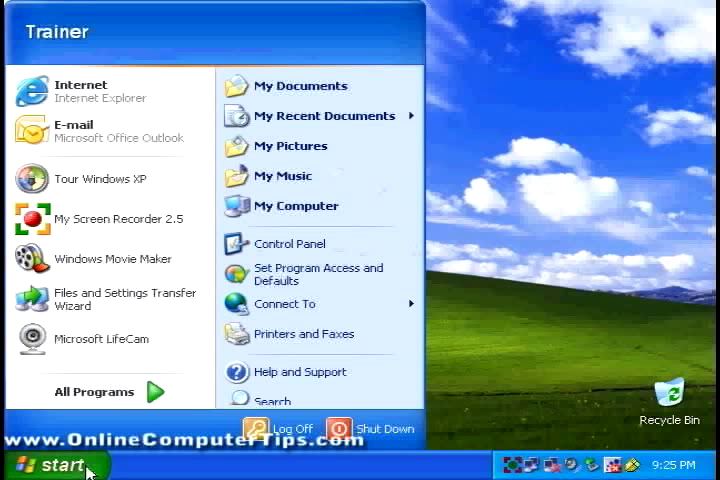
mouse_move(331, 37)
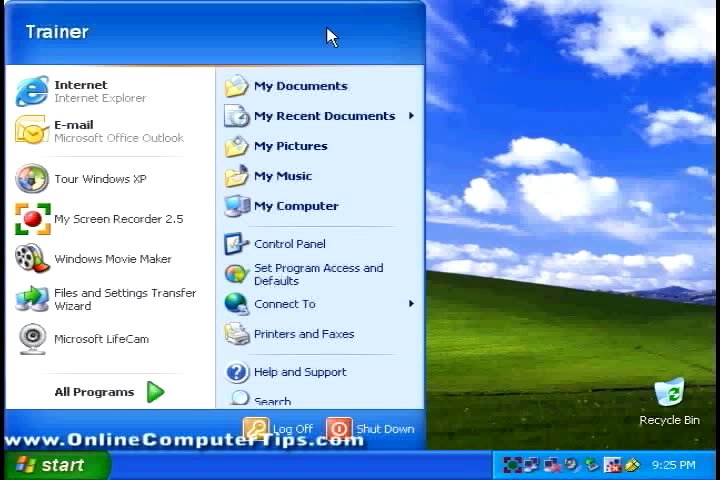
mouse_move(245, 470)
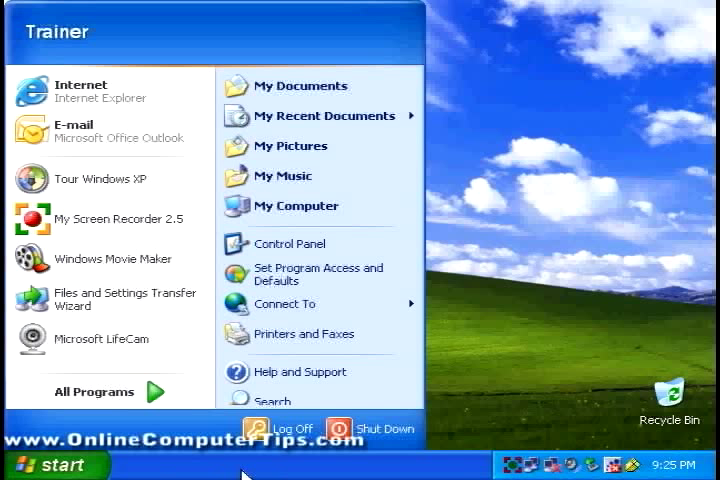
click(55, 464)
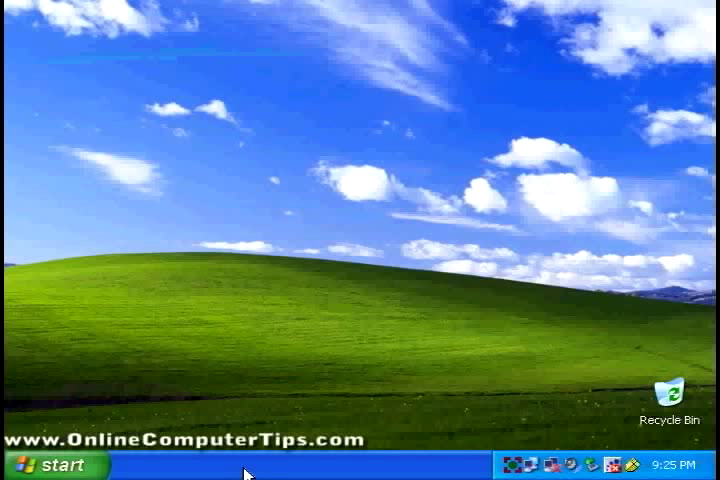
right_click(247, 466)
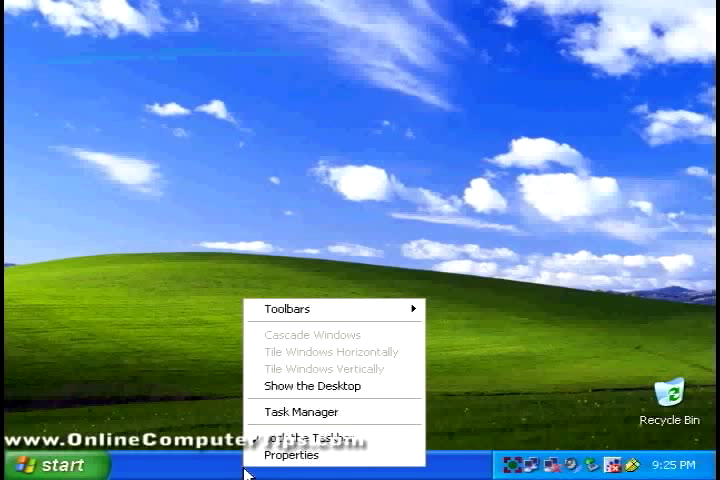
mouse_move(289, 455)
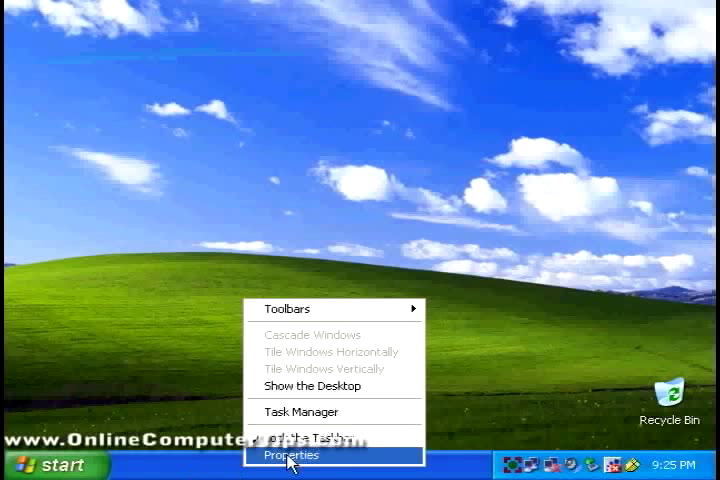
click(289, 455)
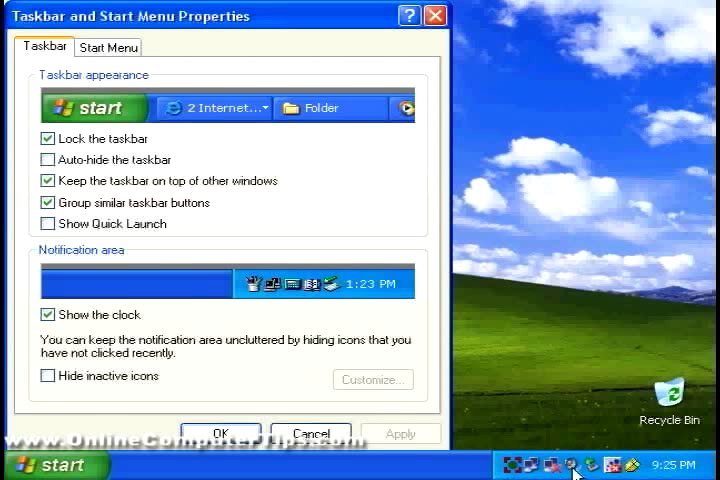
mouse_move(420, 468)
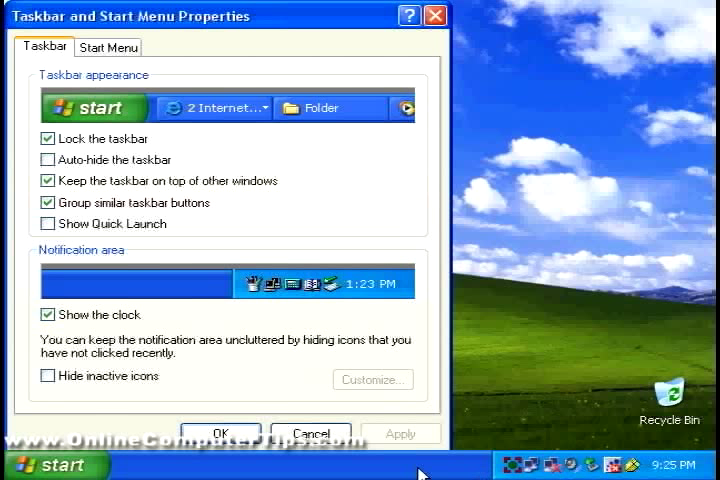
mouse_move(437, 470)
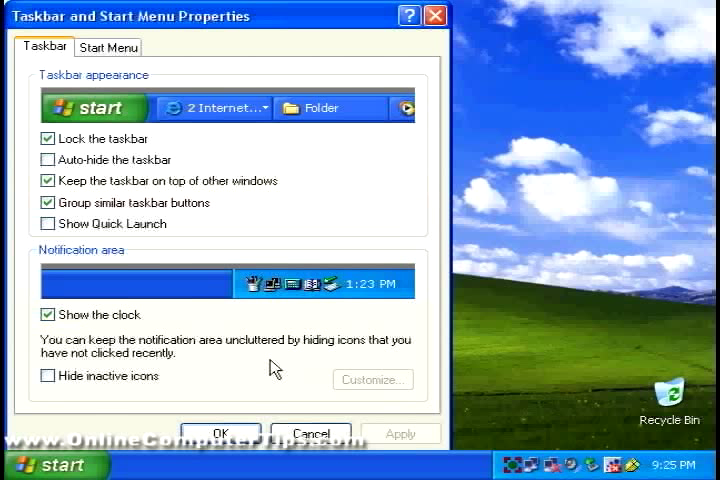
mouse_move(90, 295)
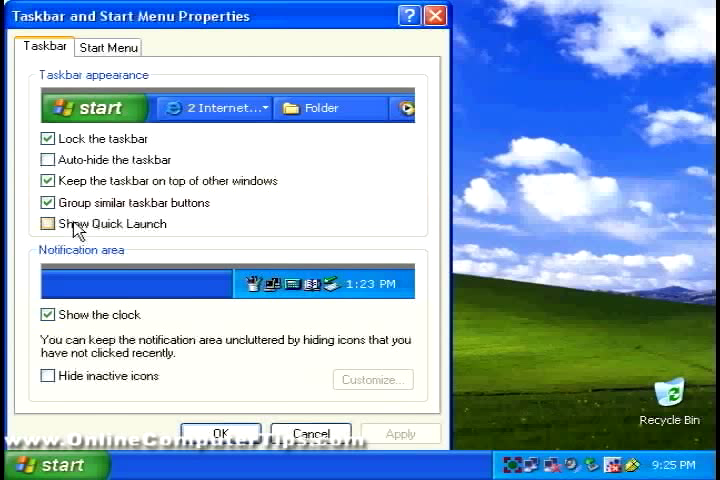
Tick Show Quick Launch on the Taskbar settings.
click(47, 223)
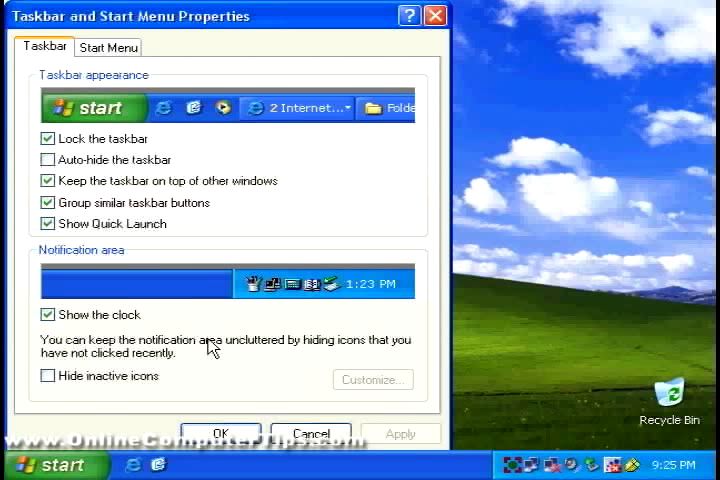
mouse_move(262, 472)
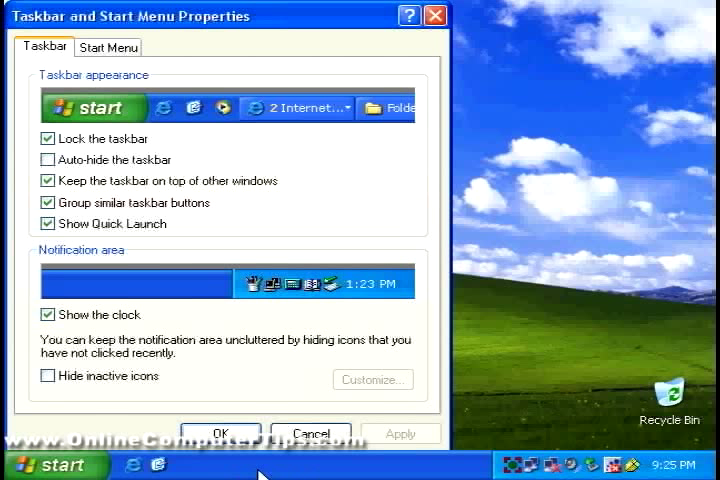
mouse_move(256, 471)
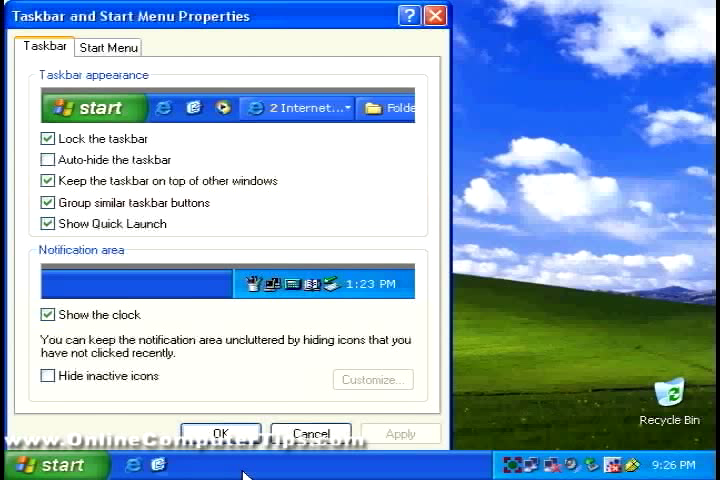
mouse_move(113, 220)
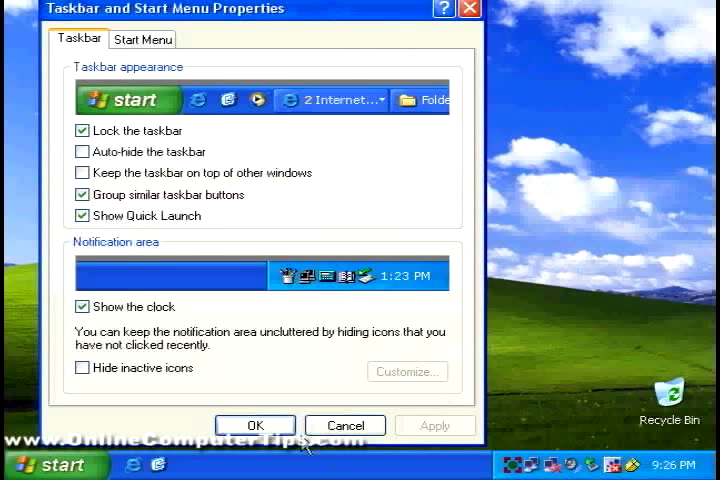
mouse_move(316, 14)
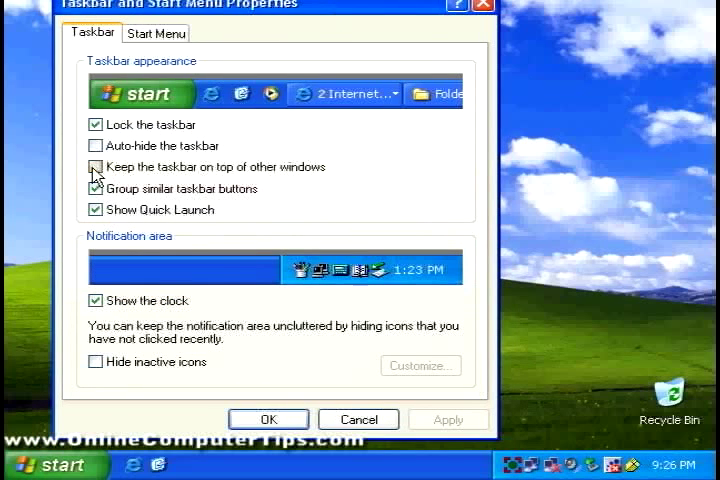
Keep the taskbar on top with auto-hide off, apply, then untick Lock the taskbar.
click(95, 167)
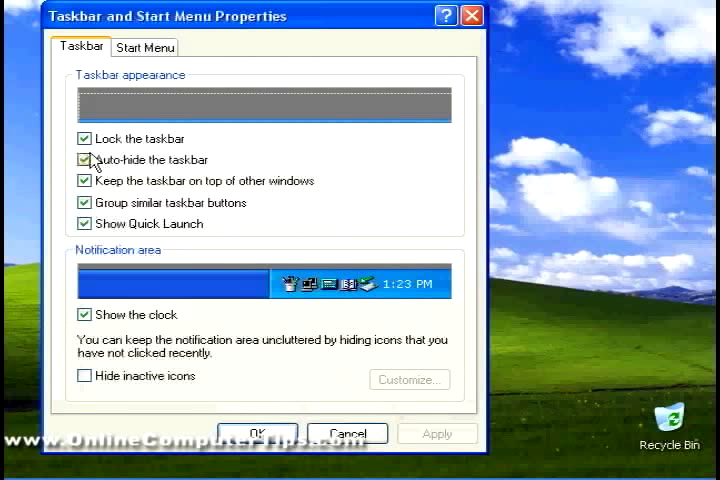
click(83, 159)
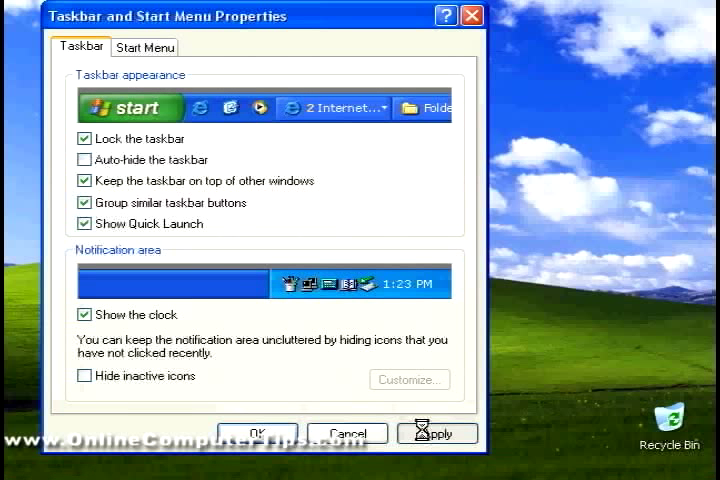
click(437, 432)
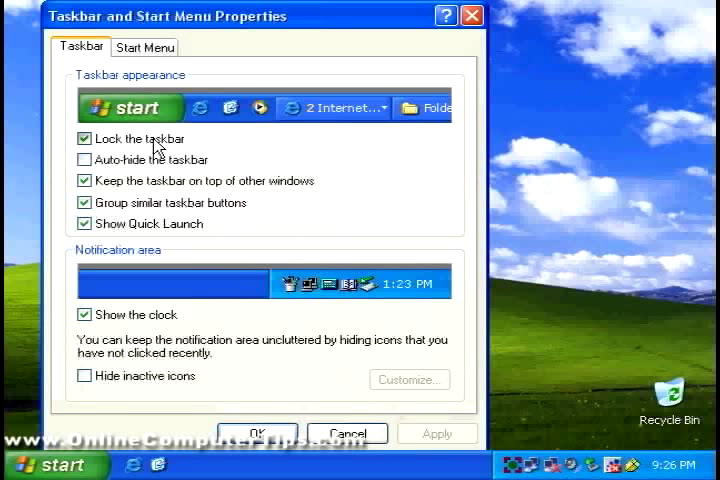
click(83, 138)
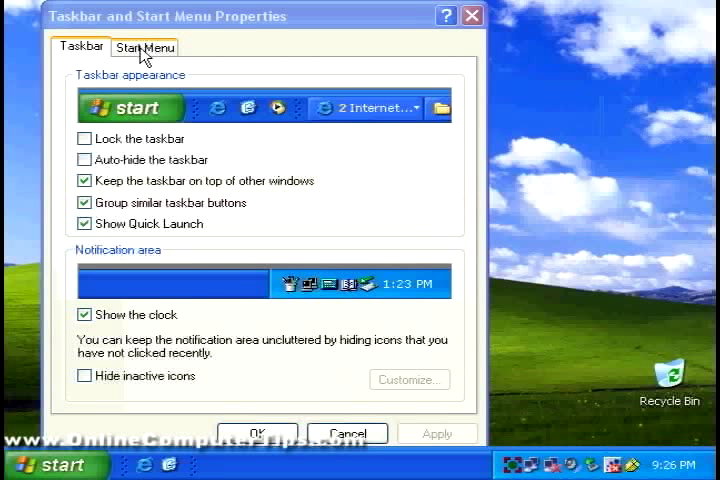
Select the Classic Start menu style on the Start Menu tab, apply and confirm.
click(145, 47)
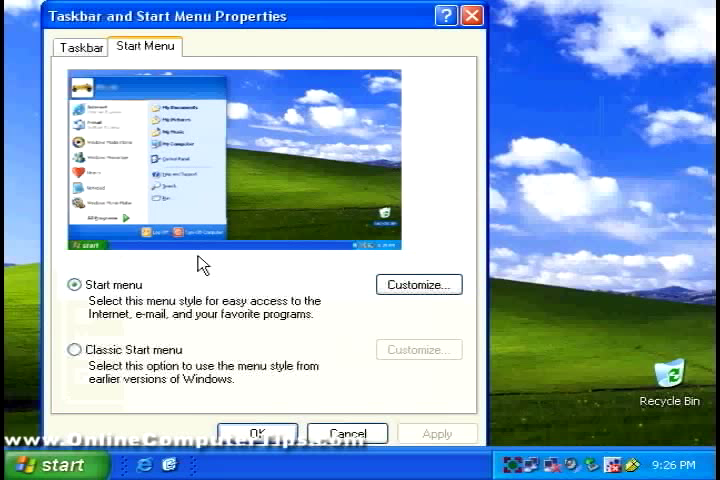
mouse_move(90, 370)
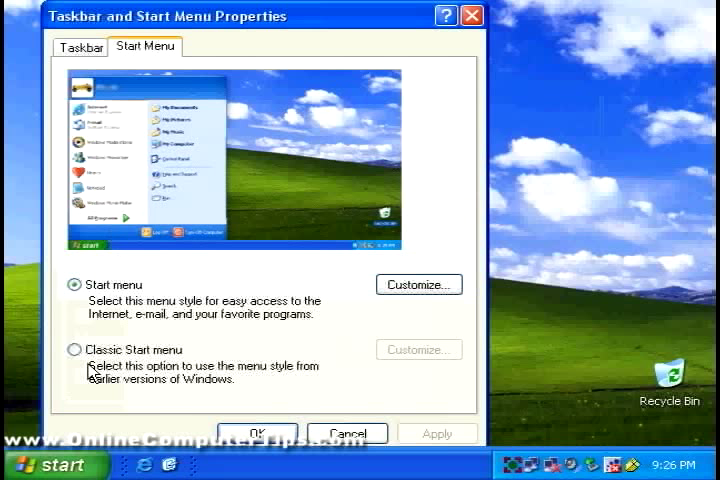
click(74, 349)
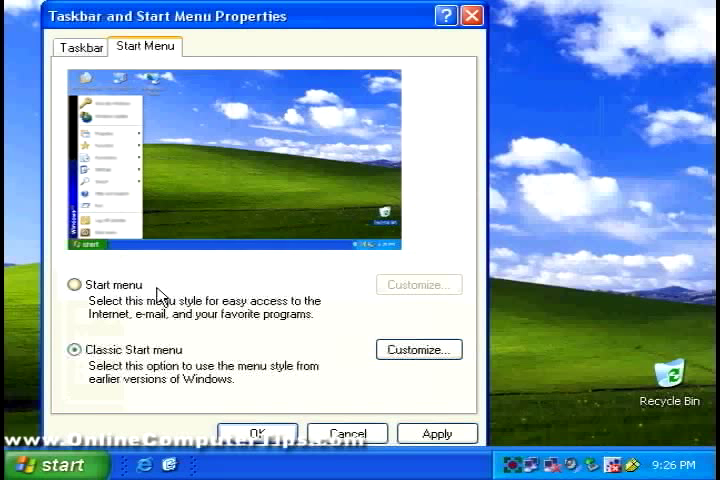
click(257, 432)
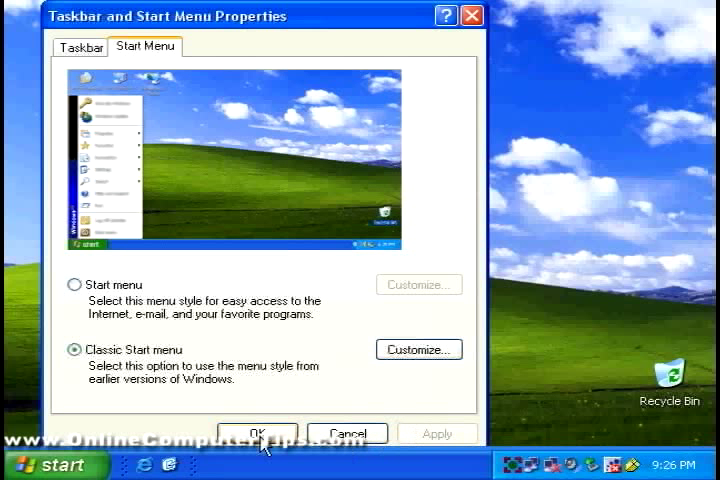
click(256, 433)
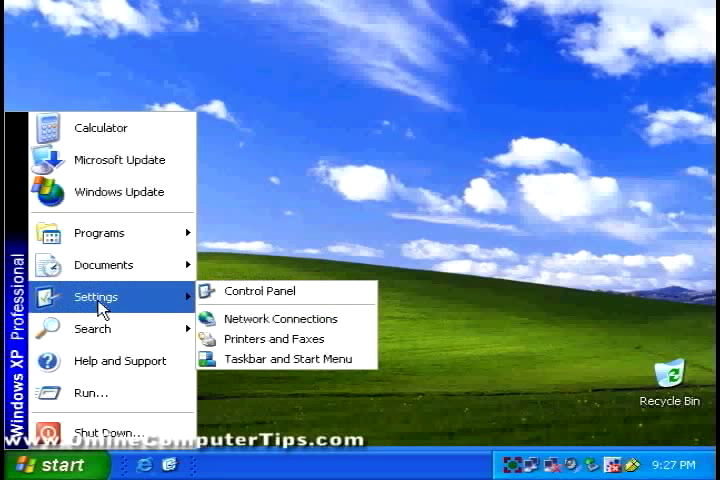
mouse_move(268, 467)
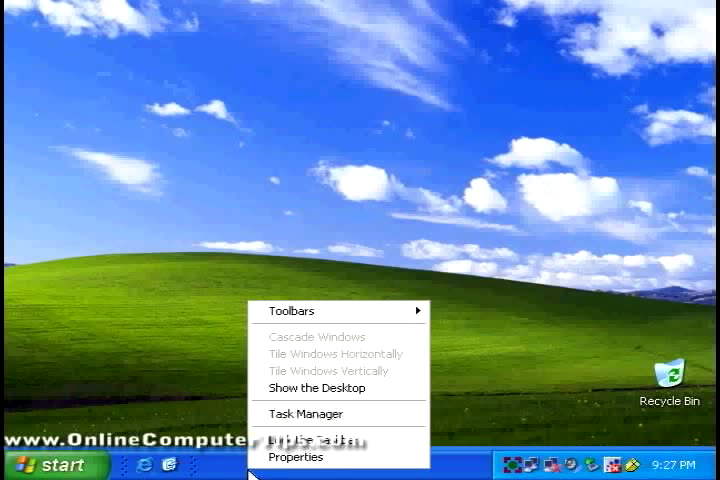
Reopen Taskbar and Start Menu Properties and select the XP-style Start menu.
click(295, 457)
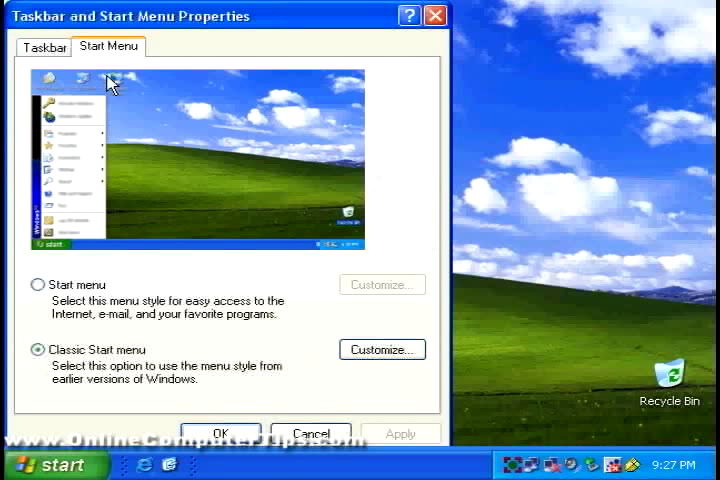
click(38, 285)
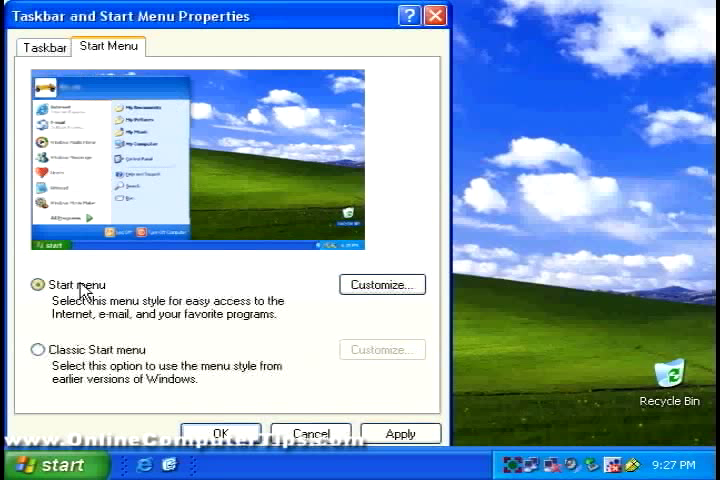